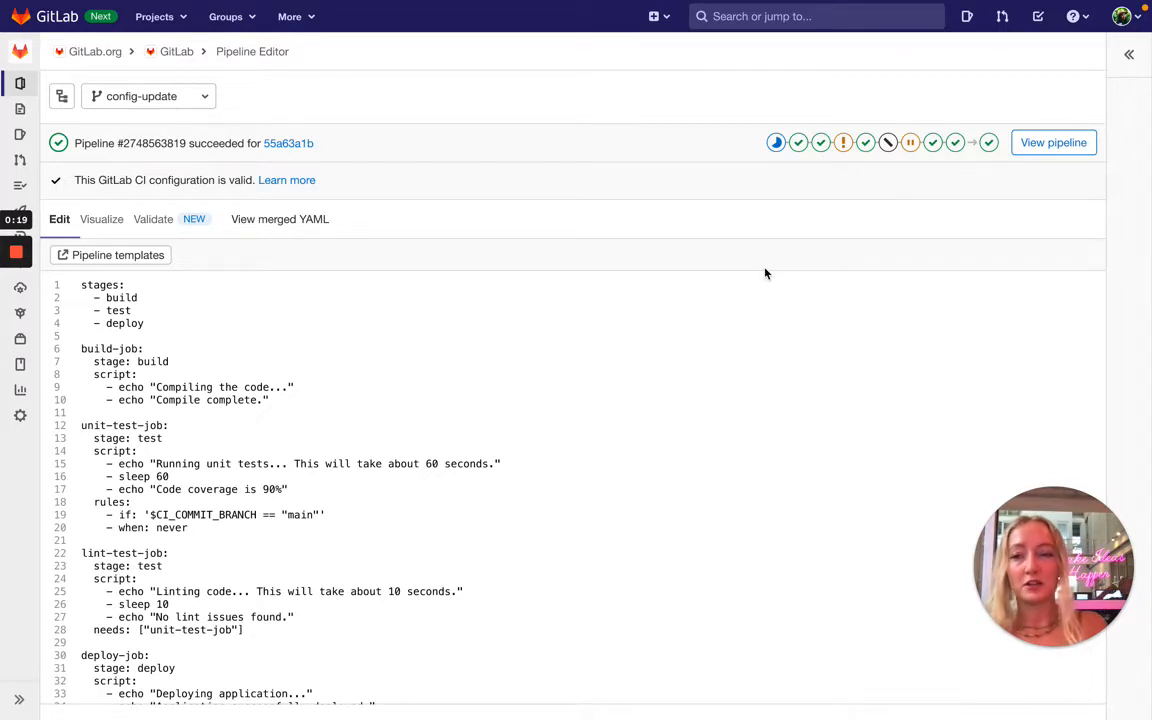
mouse_move(639, 271)
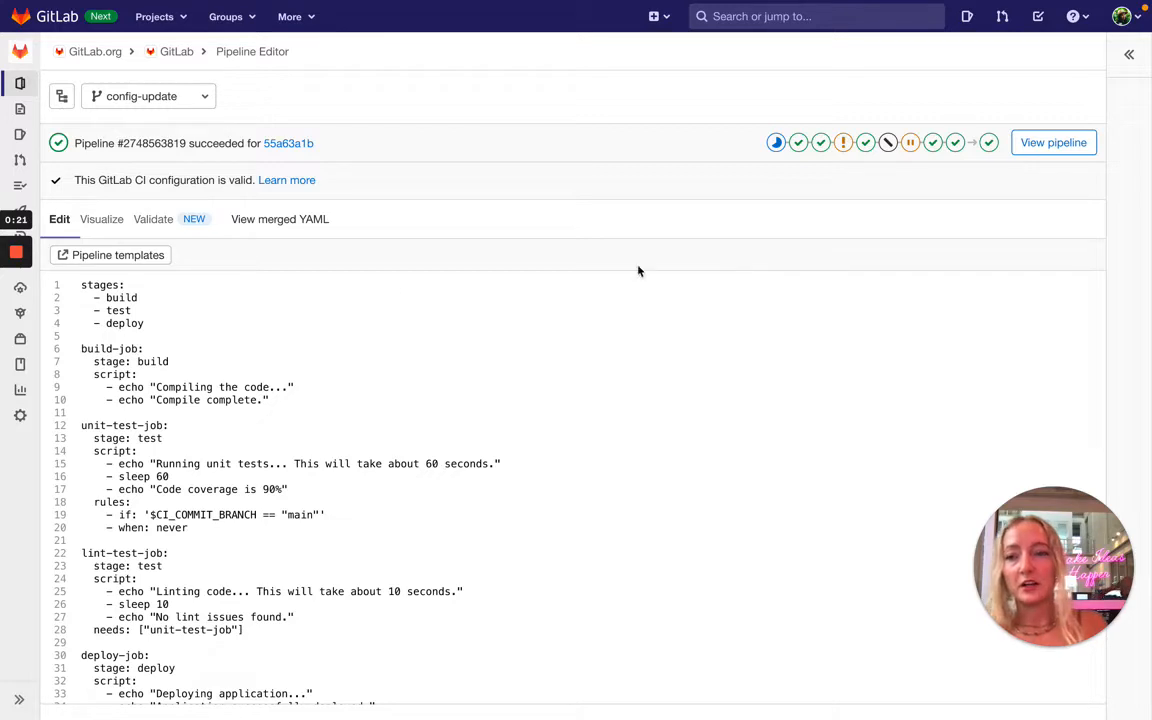
mouse_move(184, 240)
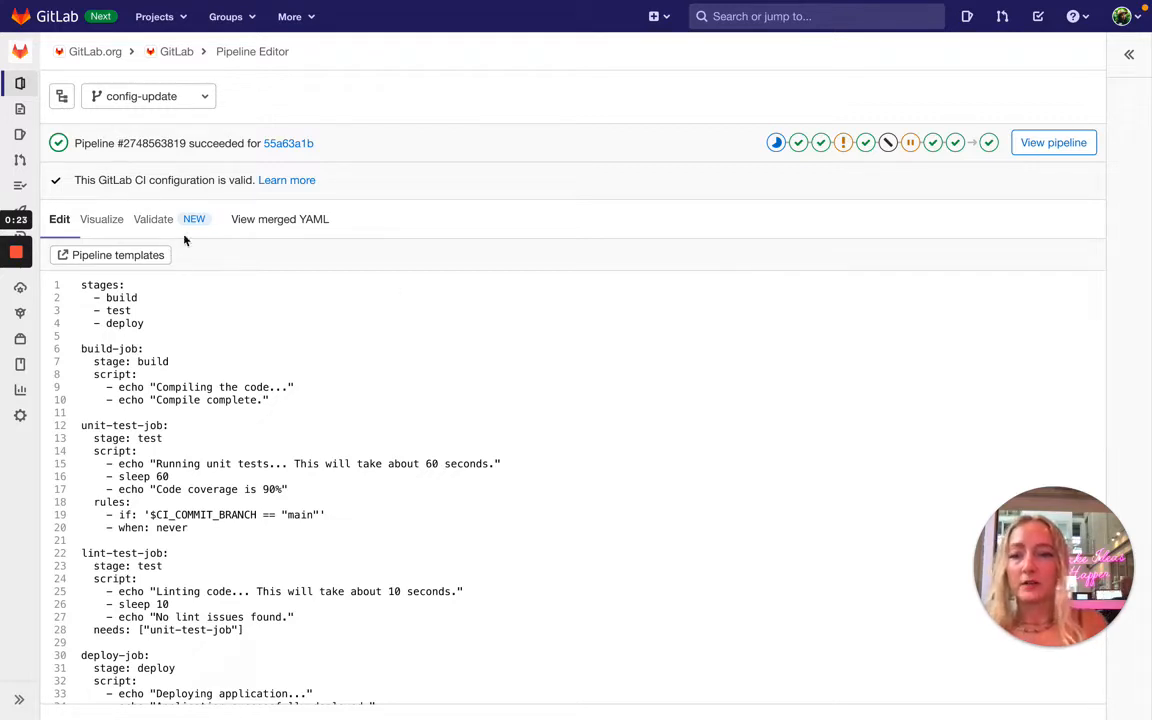
mouse_move(170, 256)
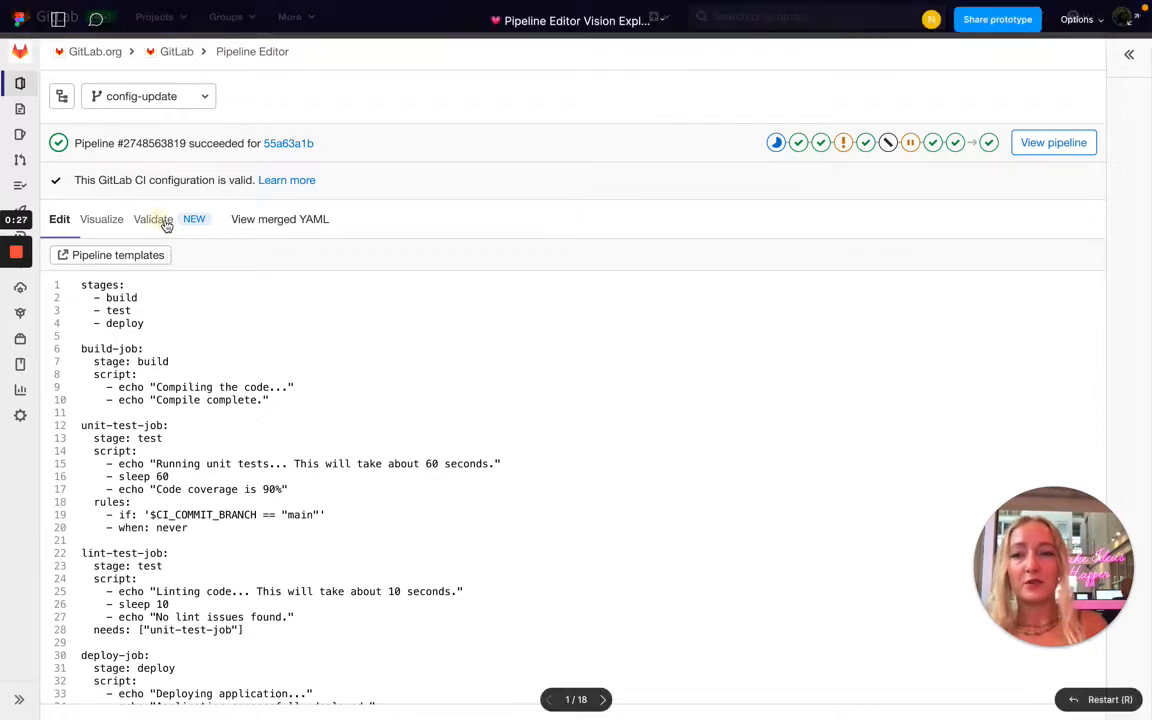
Step: Switch to the Validate tab and list the available pipeline conditions
left_click(153, 219)
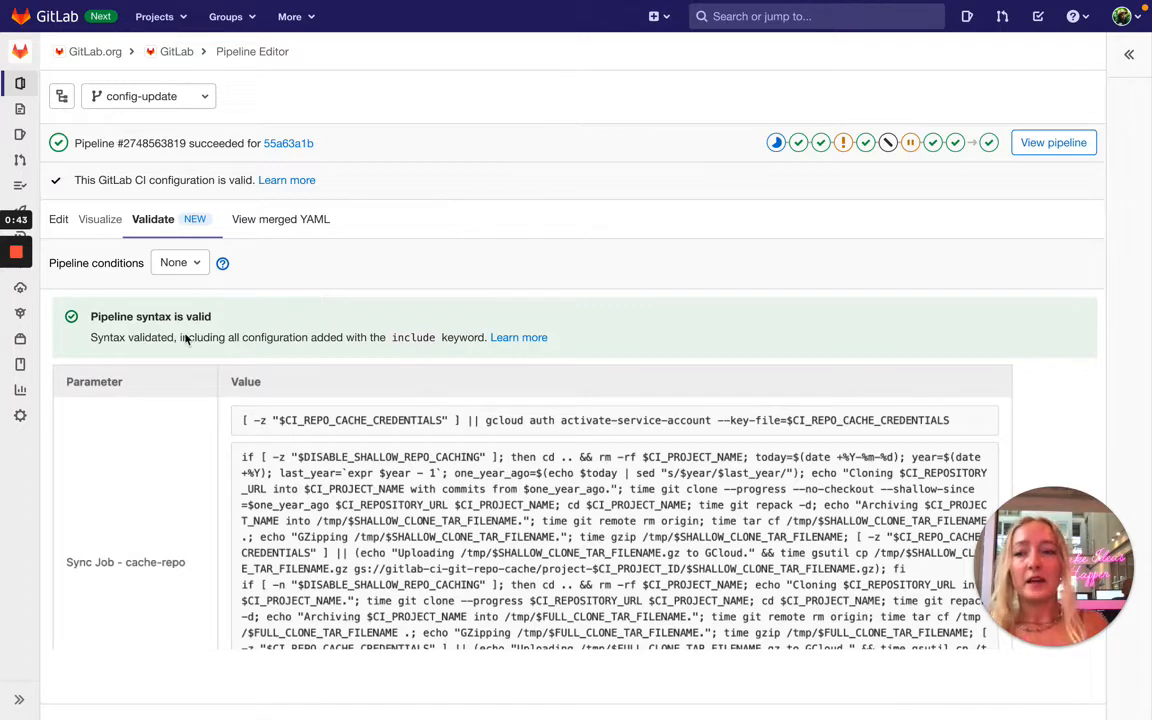
mouse_move(118, 280)
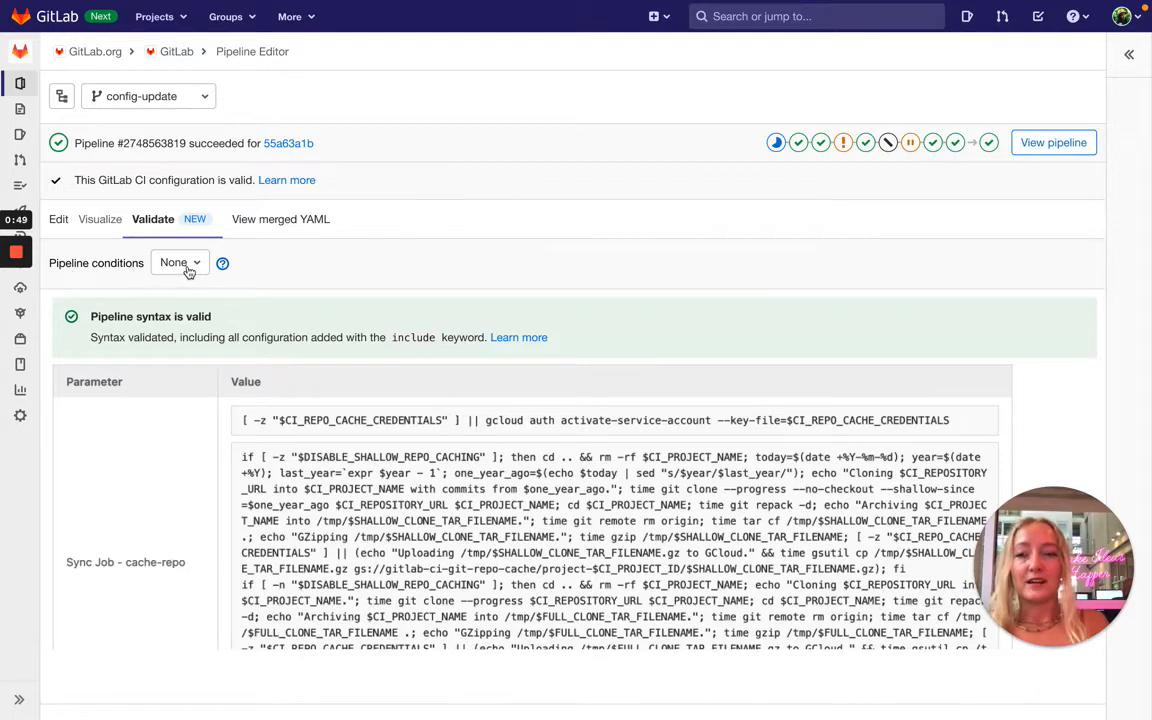
left_click(179, 262)
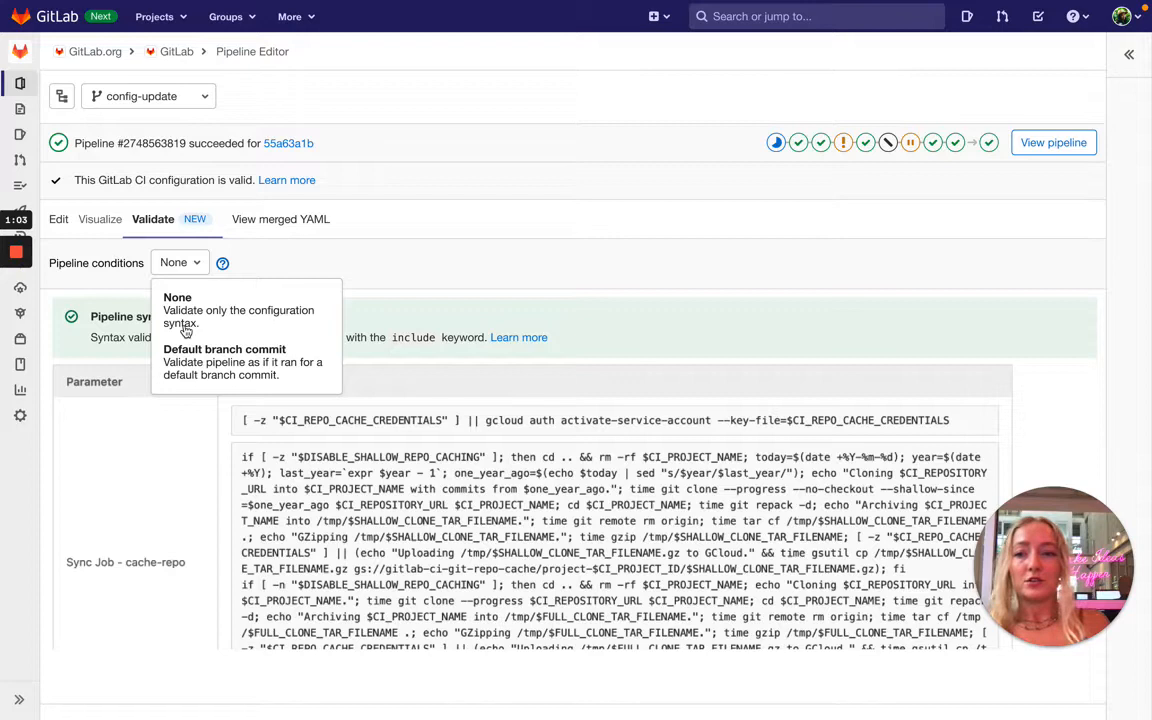
mouse_move(216, 362)
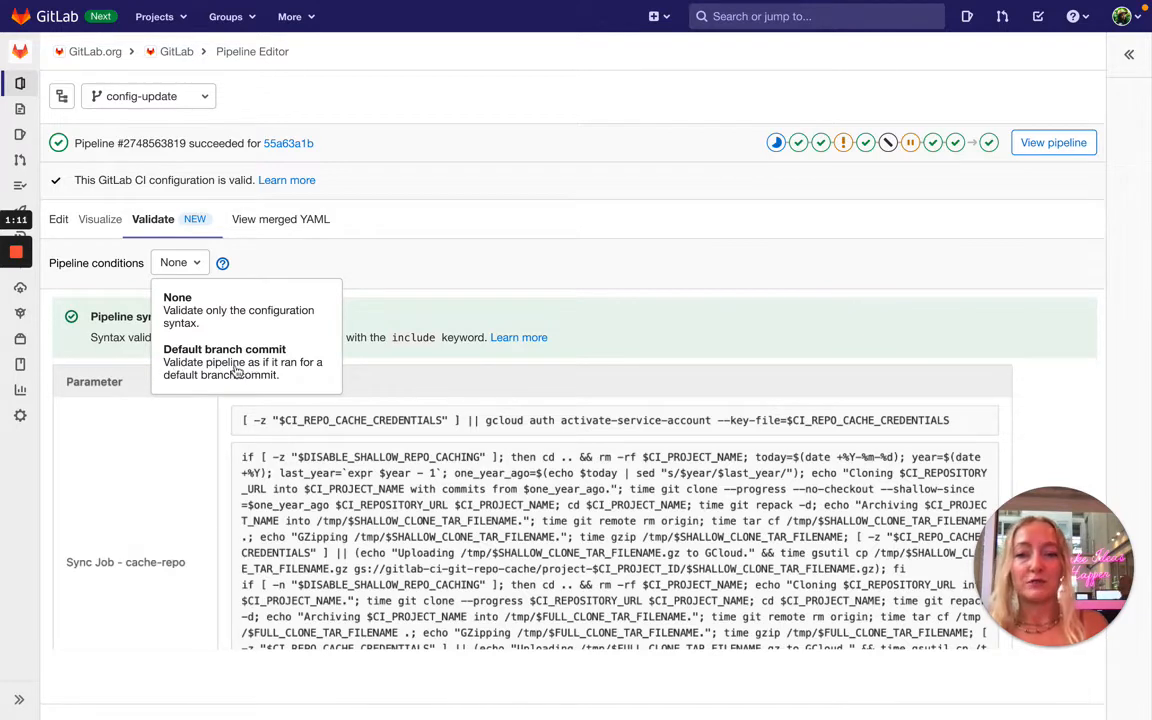
Step: Choose 'Default branch commit' as the pipeline condition to simulate
left_click(224, 362)
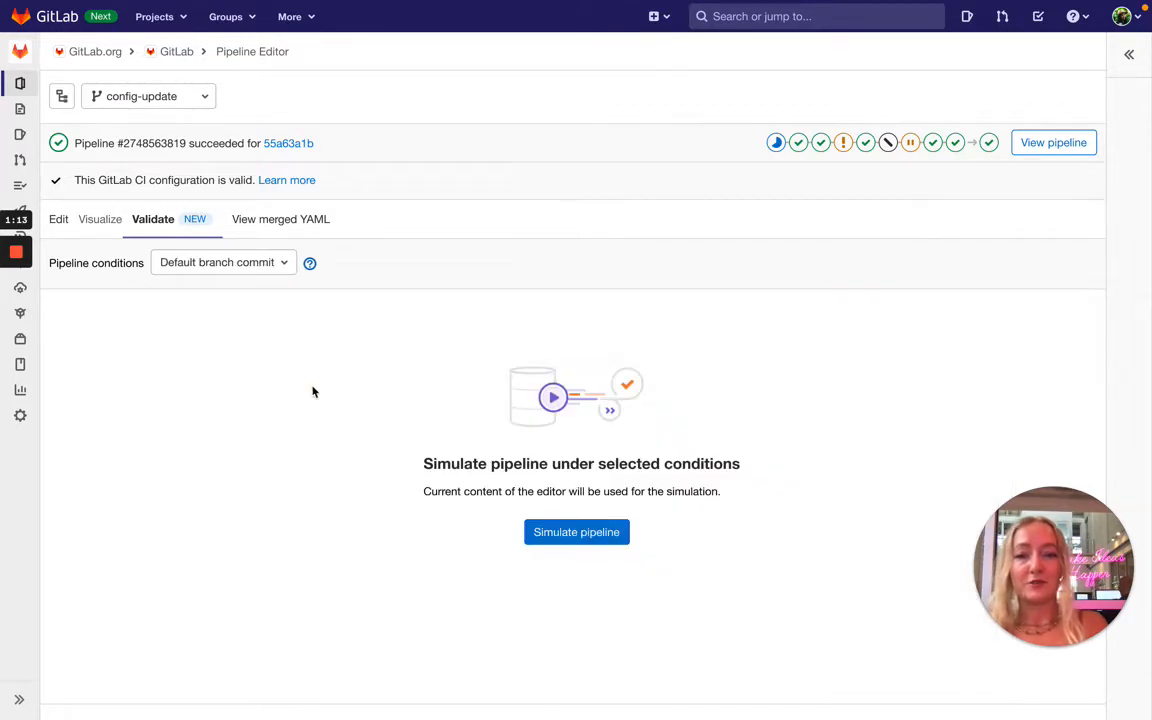
mouse_move(96, 287)
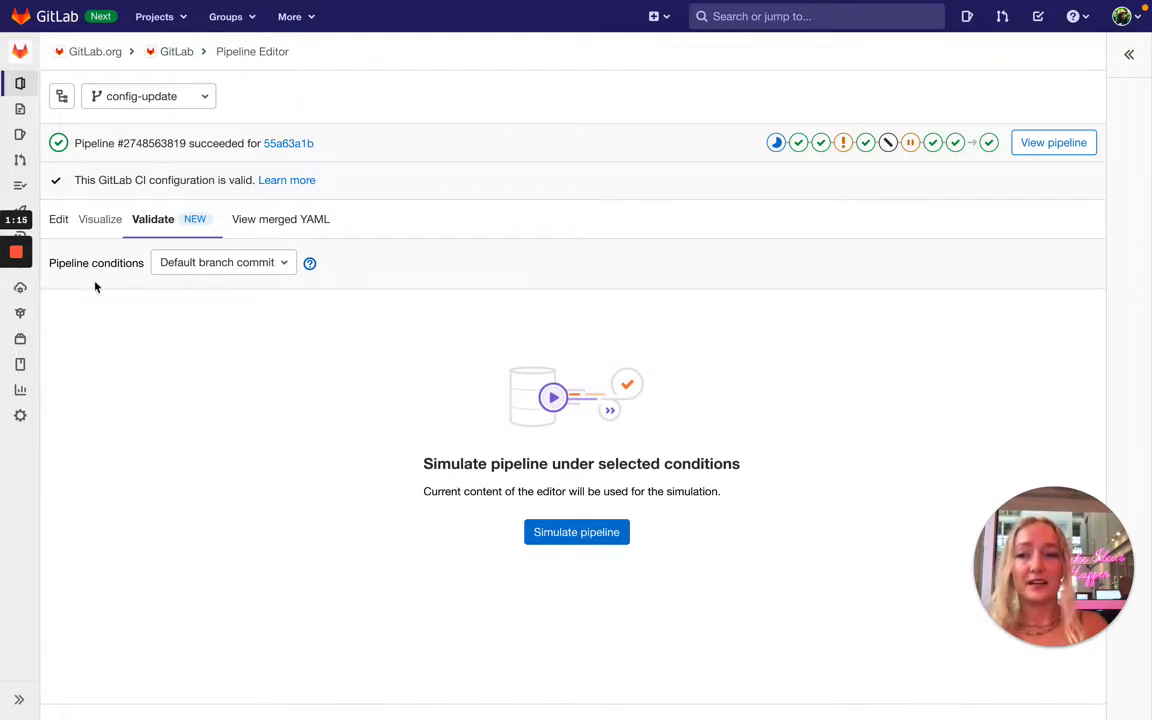
mouse_move(415, 490)
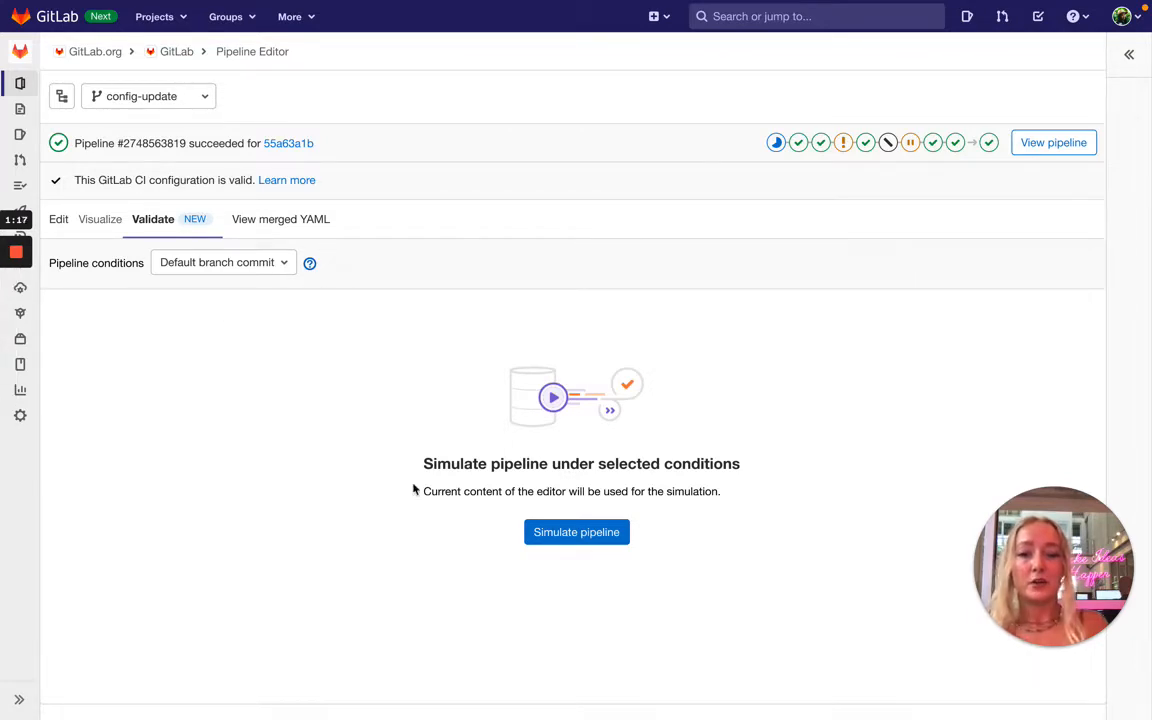
mouse_move(576, 531)
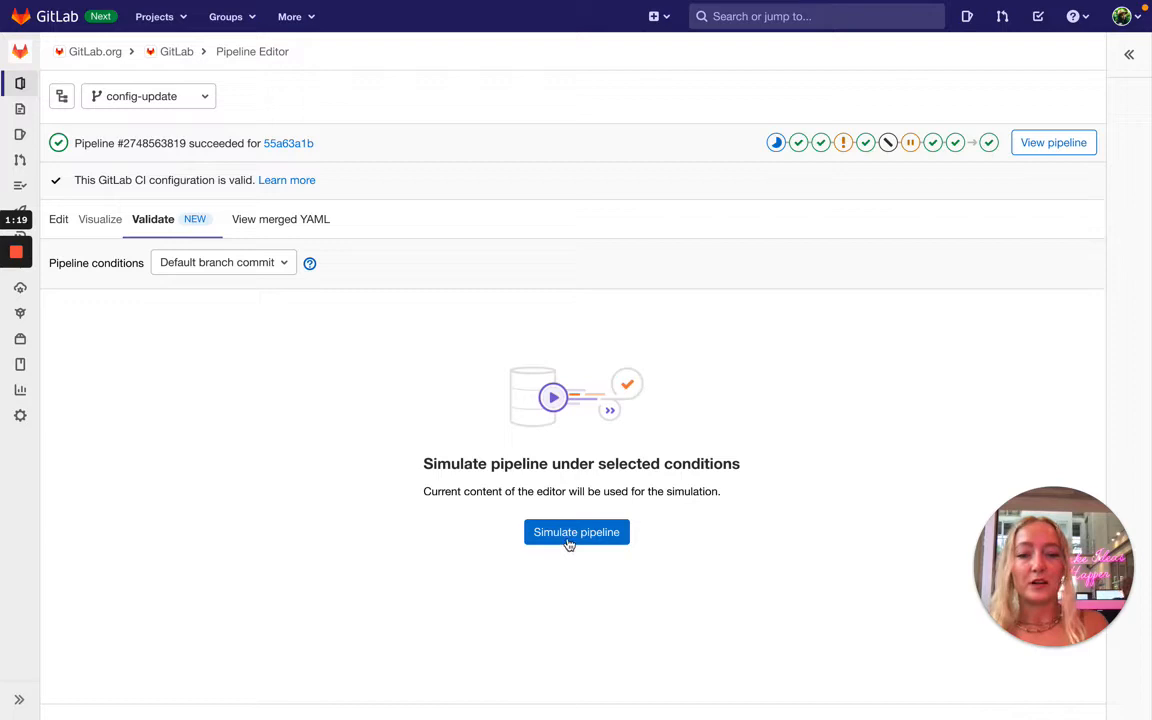
mouse_move(714, 490)
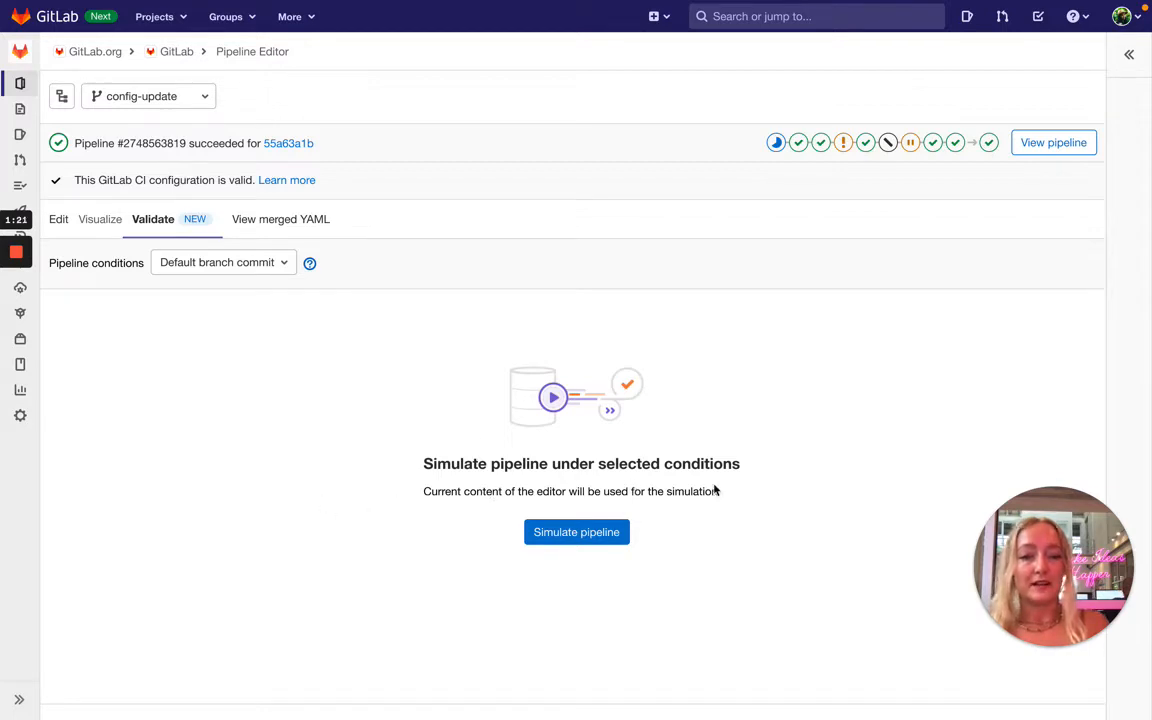
mouse_move(229, 310)
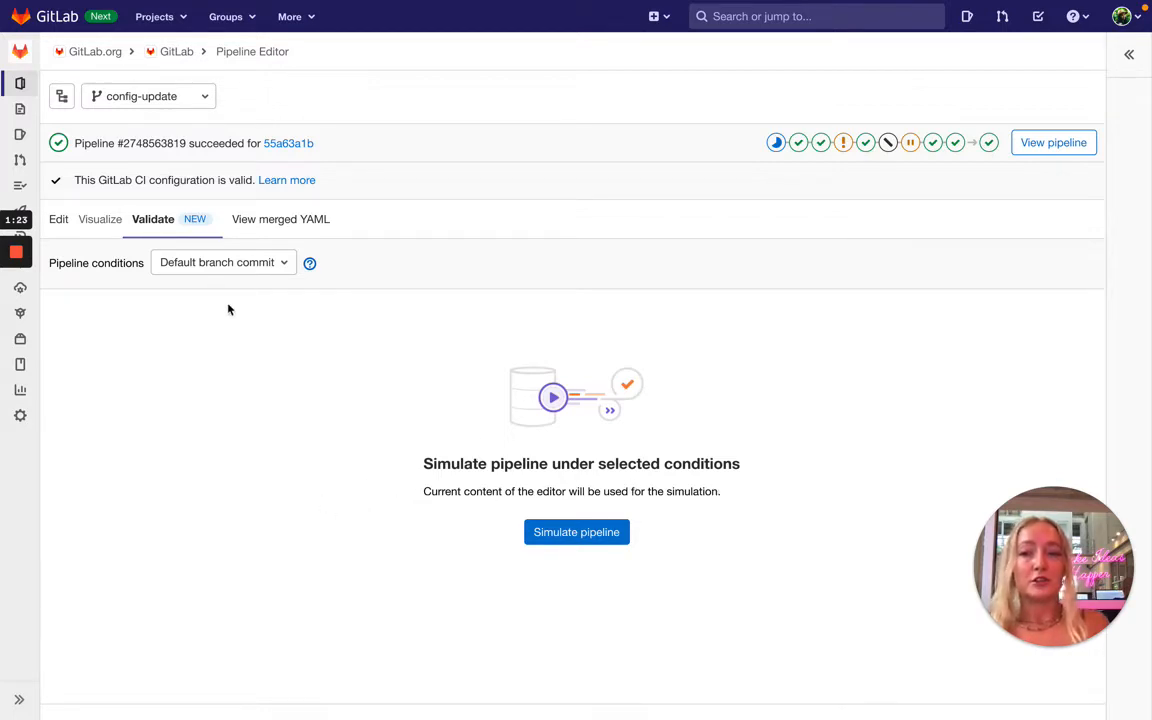
mouse_move(337, 272)
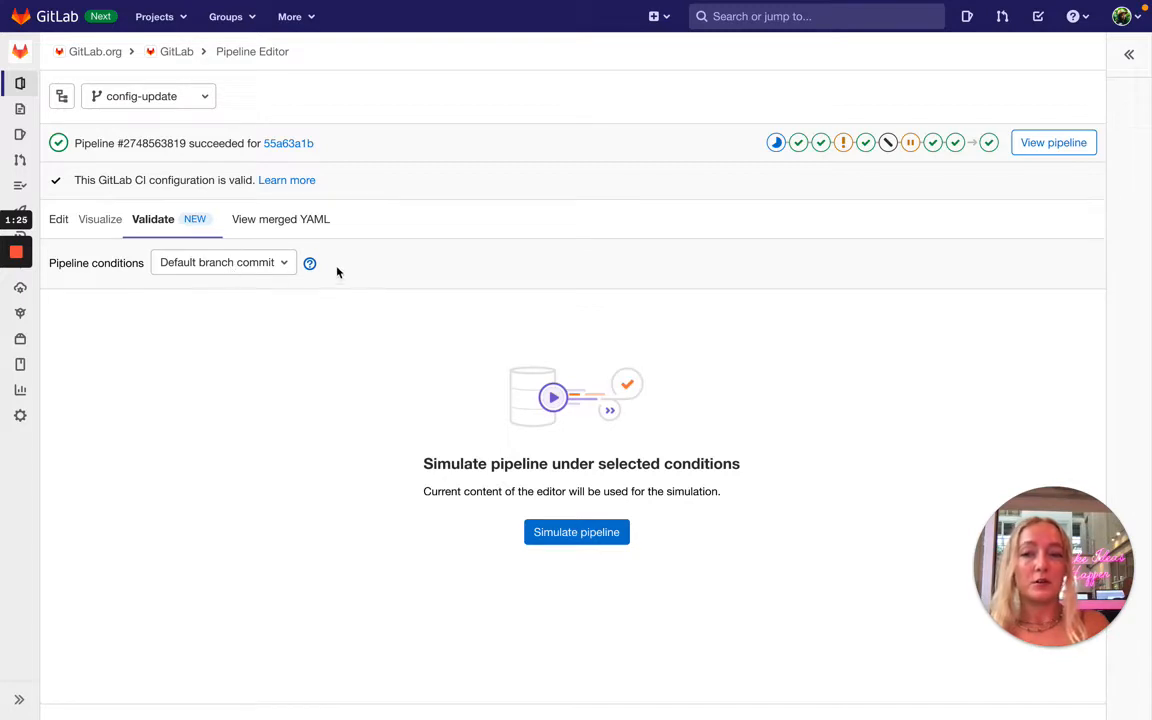
mouse_move(232, 289)
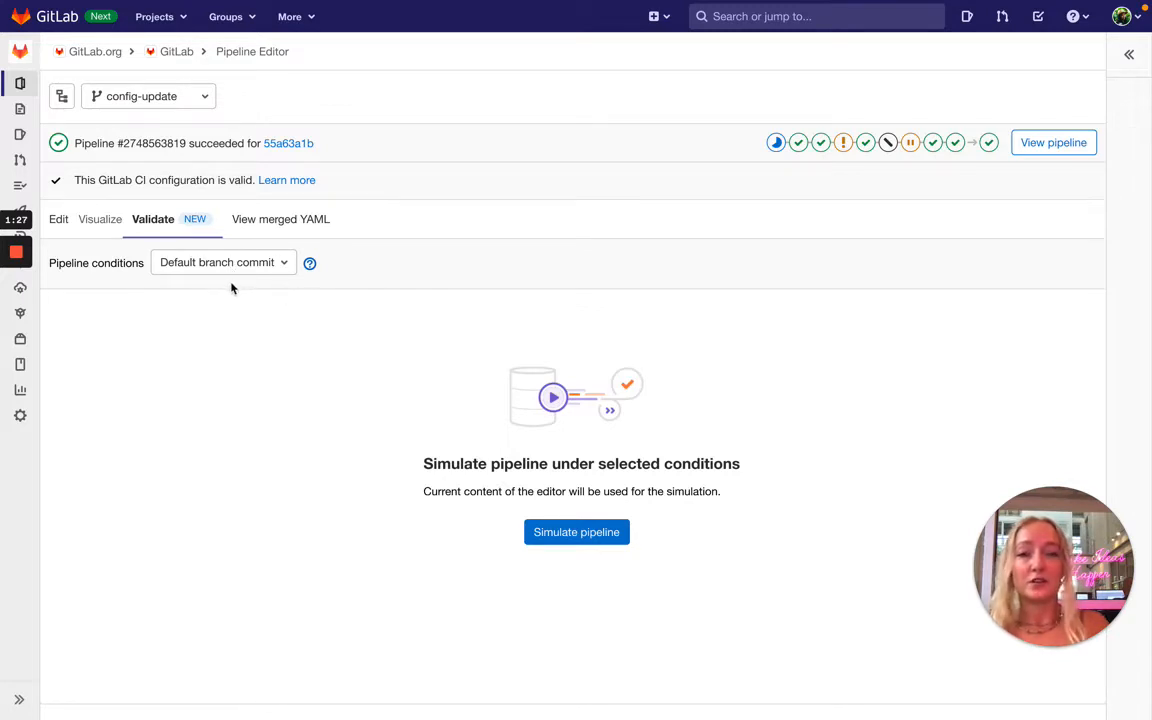
mouse_move(493, 296)
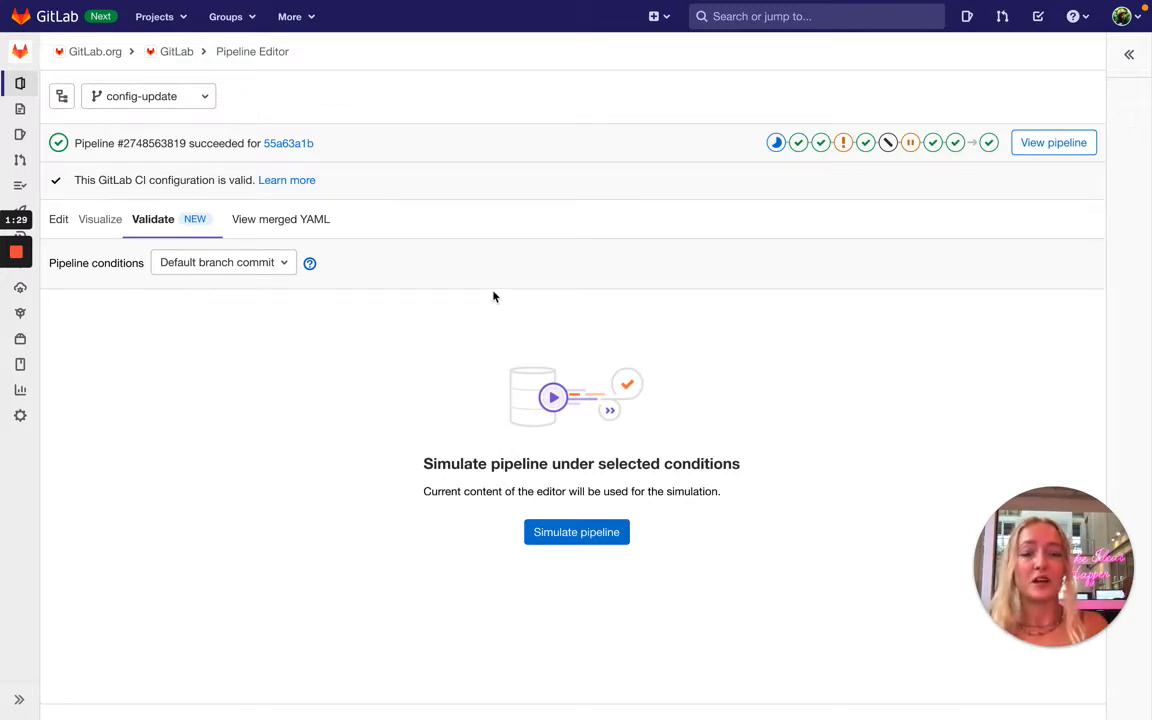
mouse_move(790, 311)
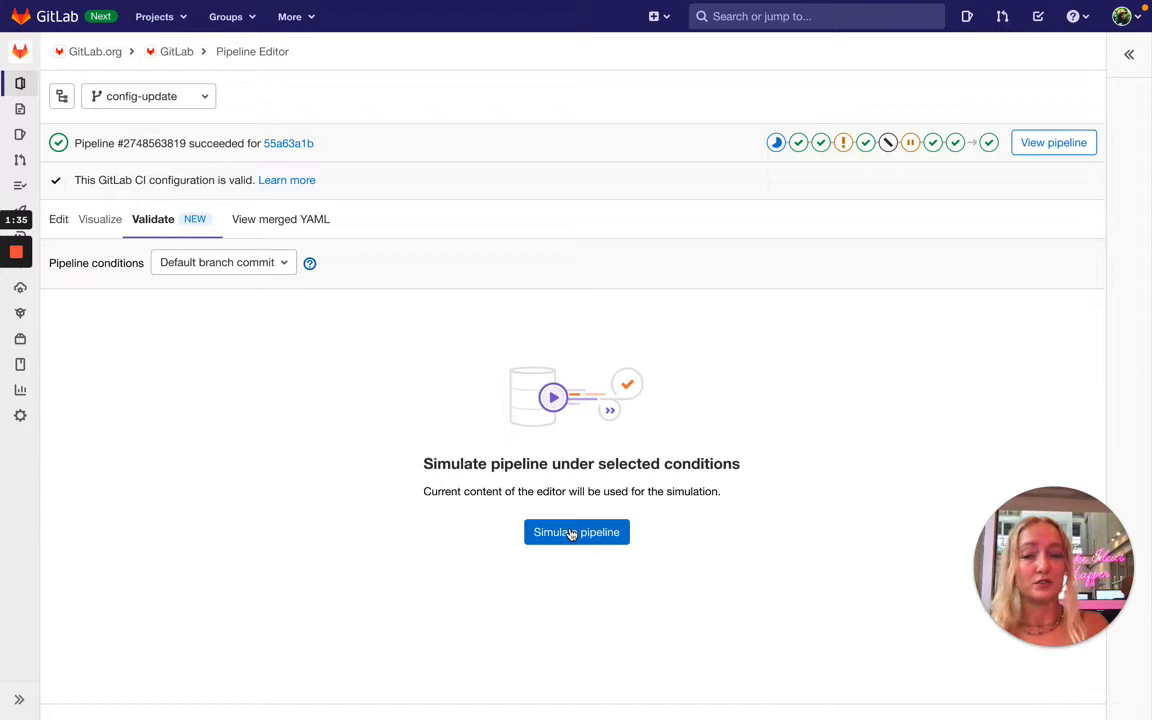
mouse_move(275, 318)
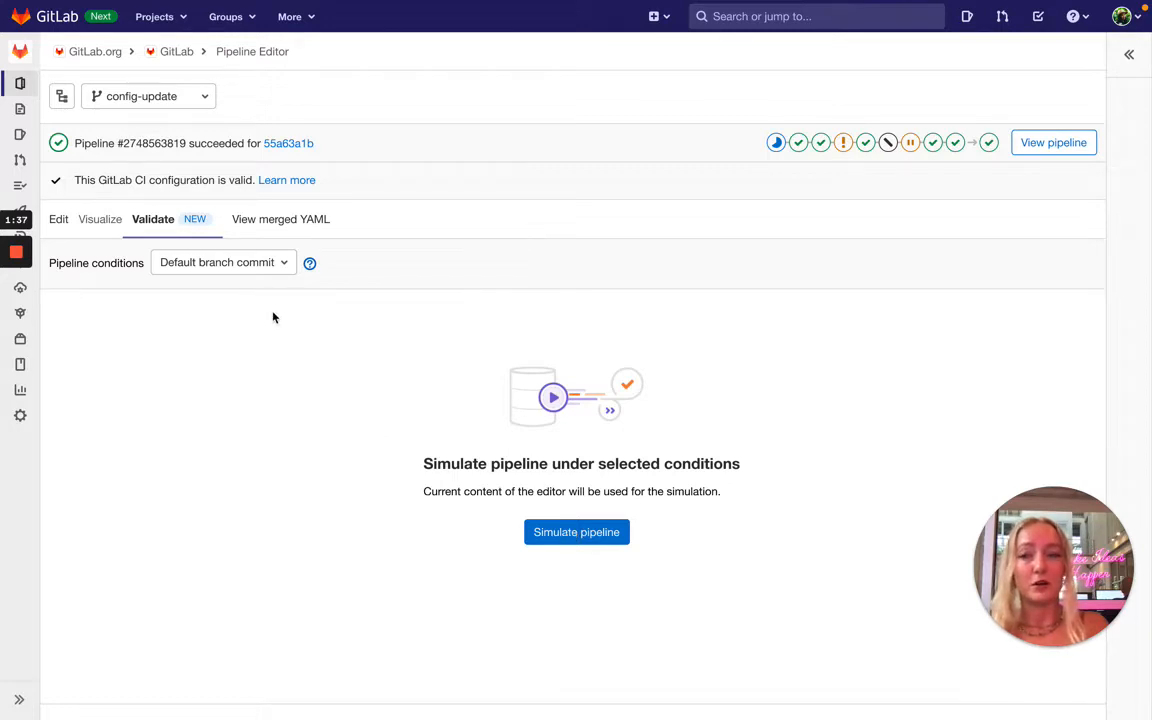
mouse_move(398, 432)
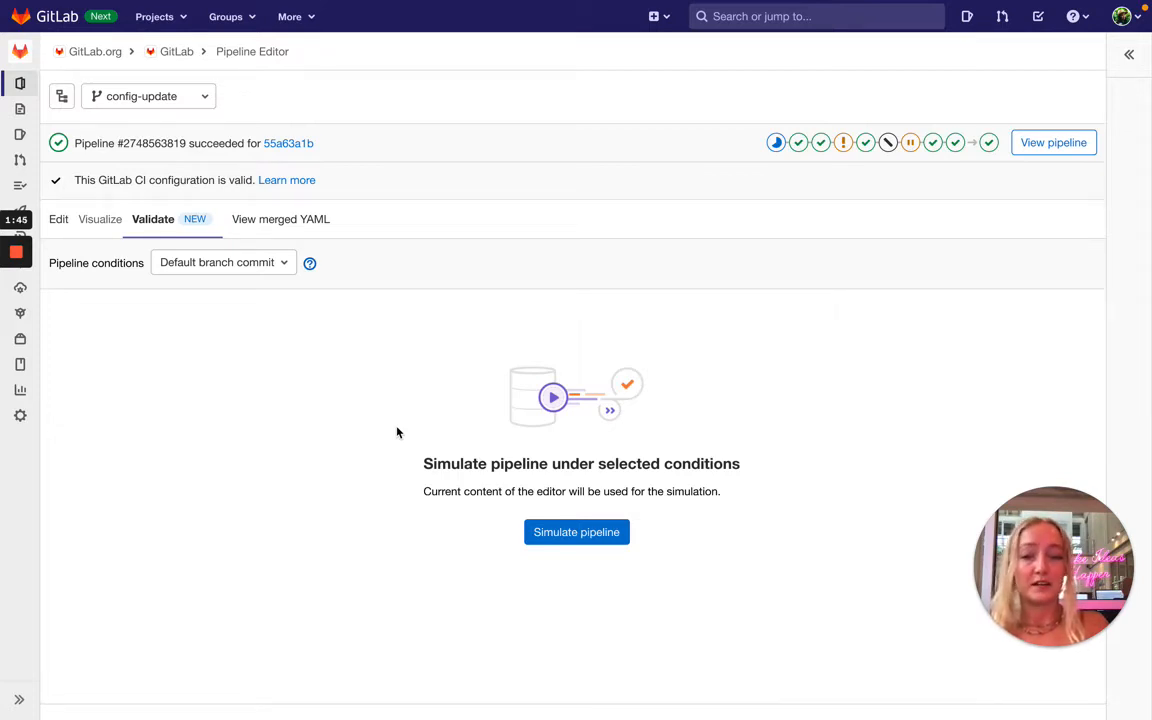
mouse_move(576, 532)
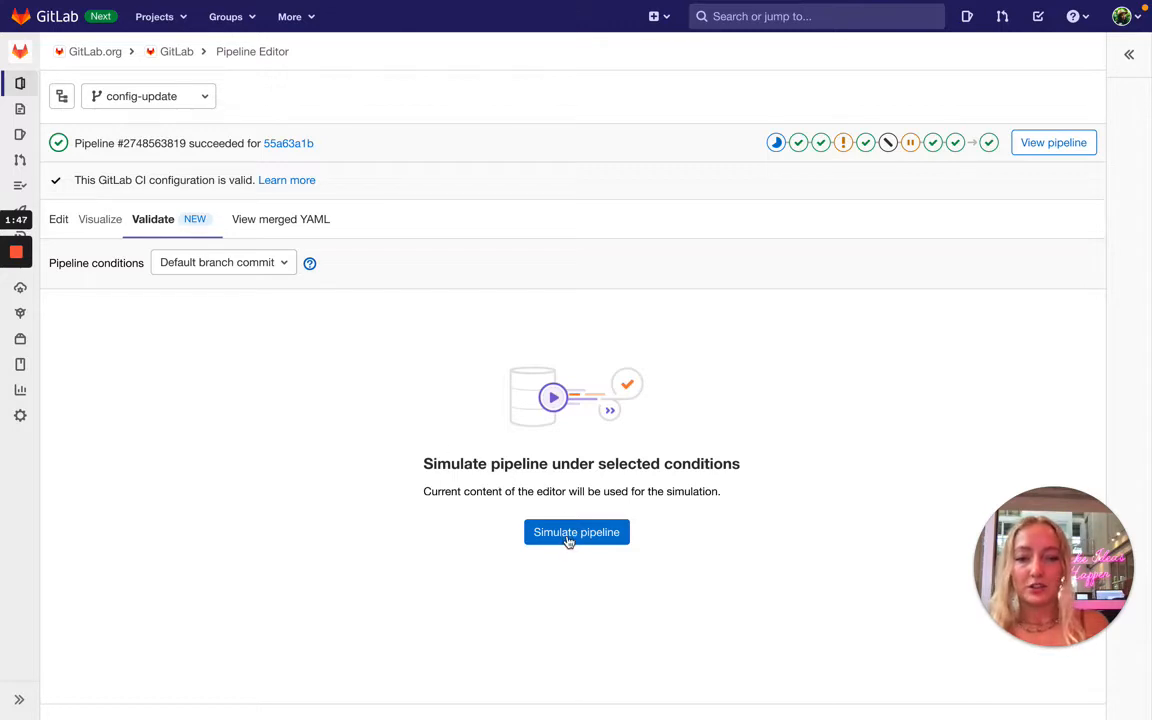
left_click(576, 531)
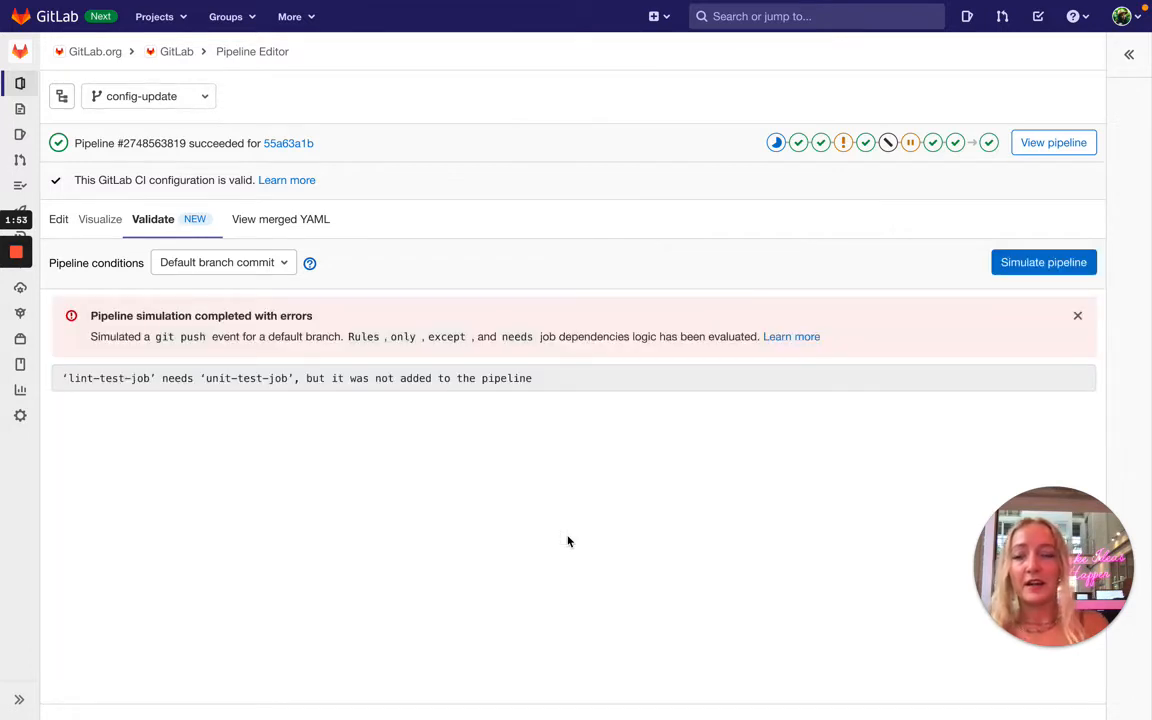
mouse_move(257, 356)
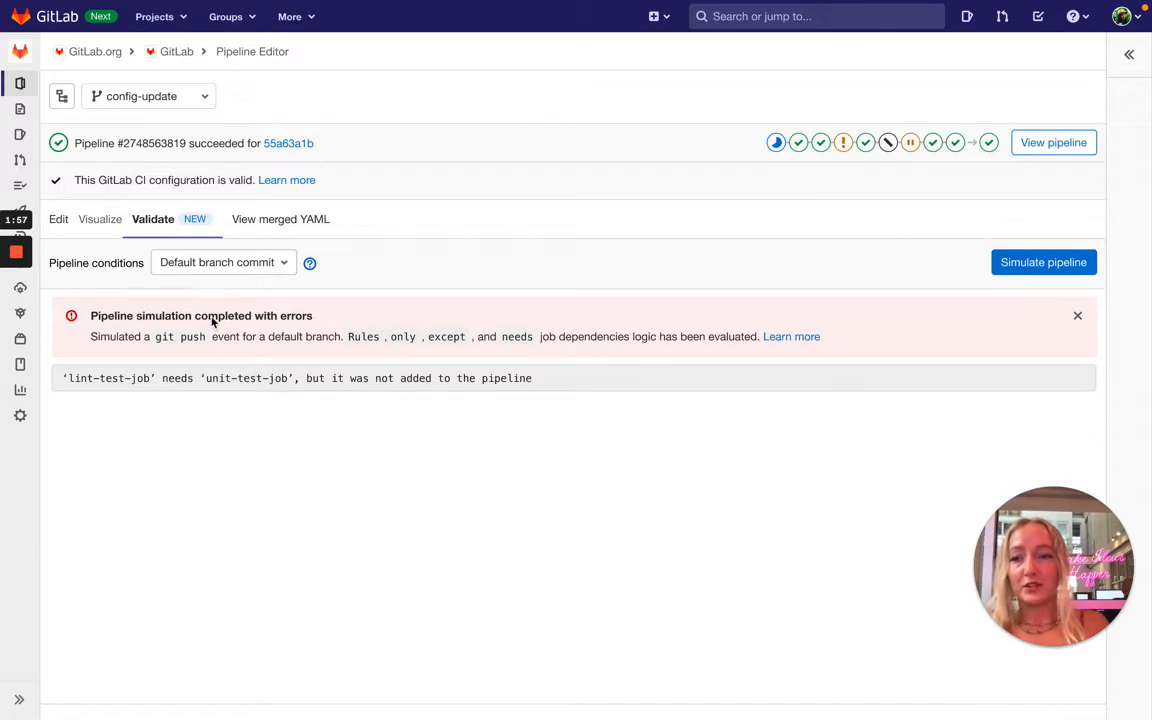
mouse_move(100, 395)
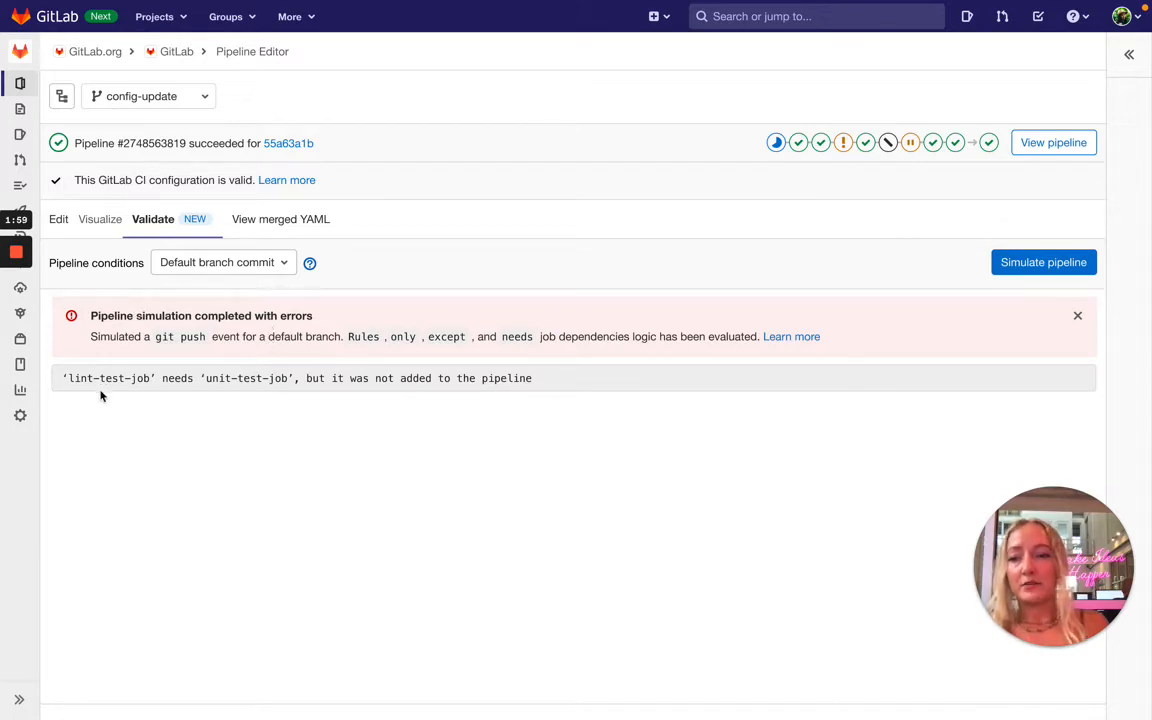
mouse_move(192, 389)
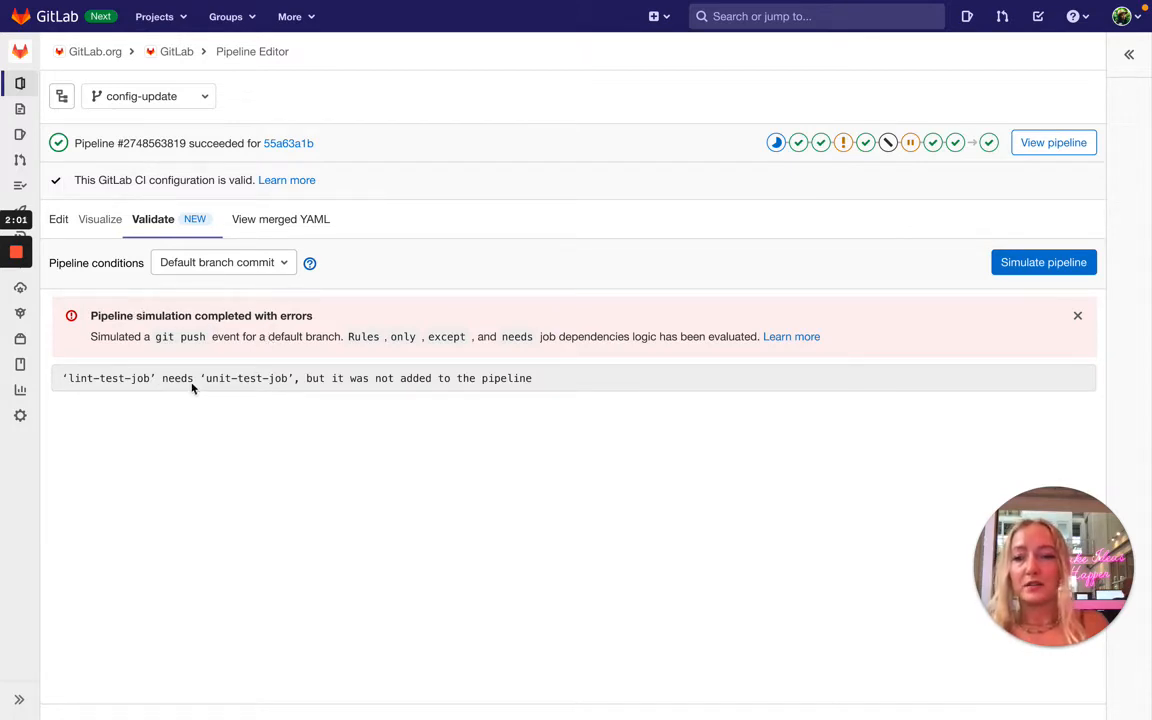
mouse_move(550, 388)
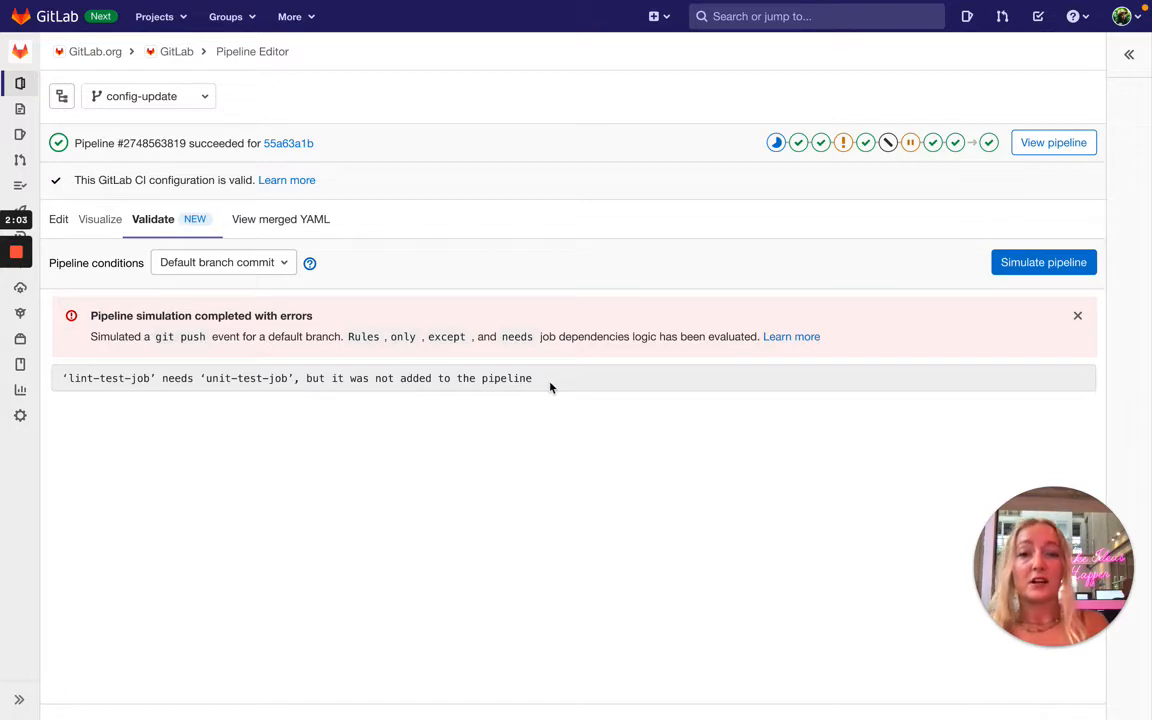
mouse_move(270, 372)
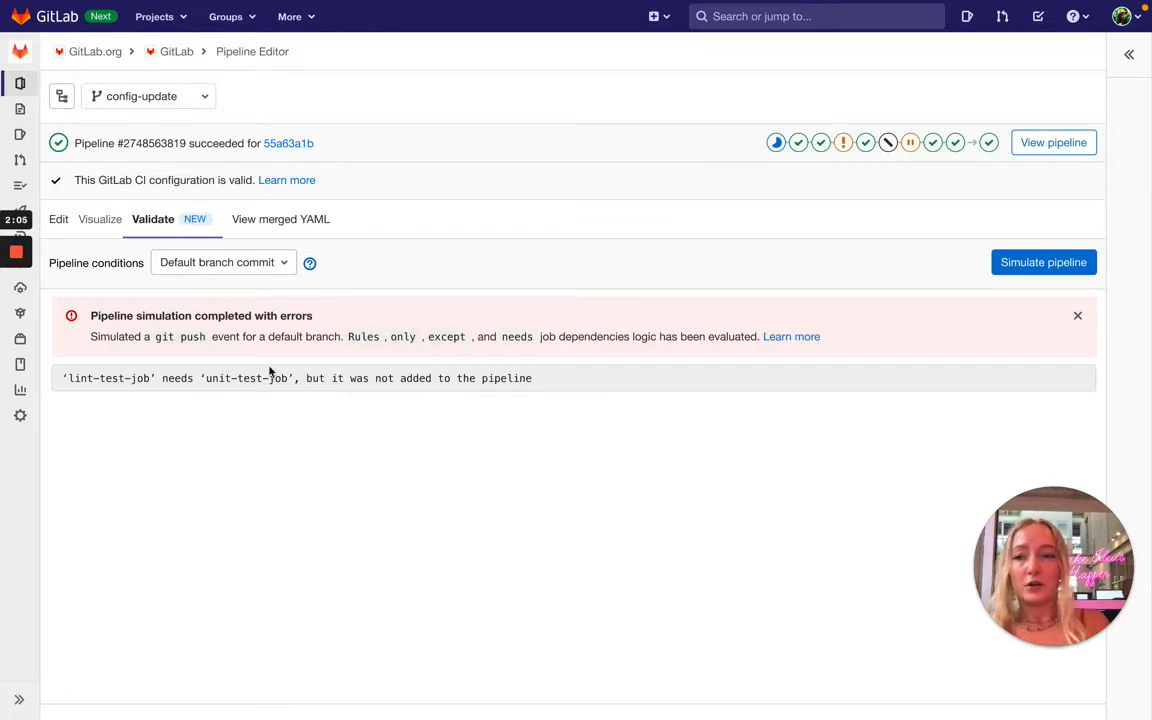
mouse_move(386, 414)
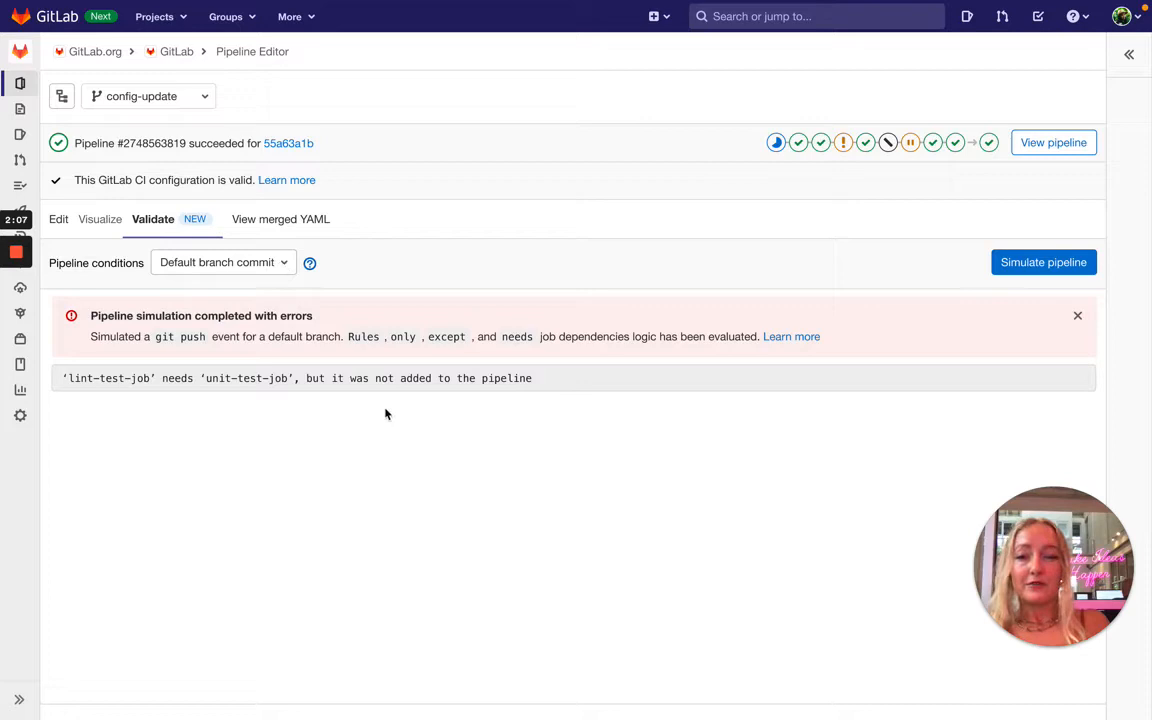
left_click(220, 262)
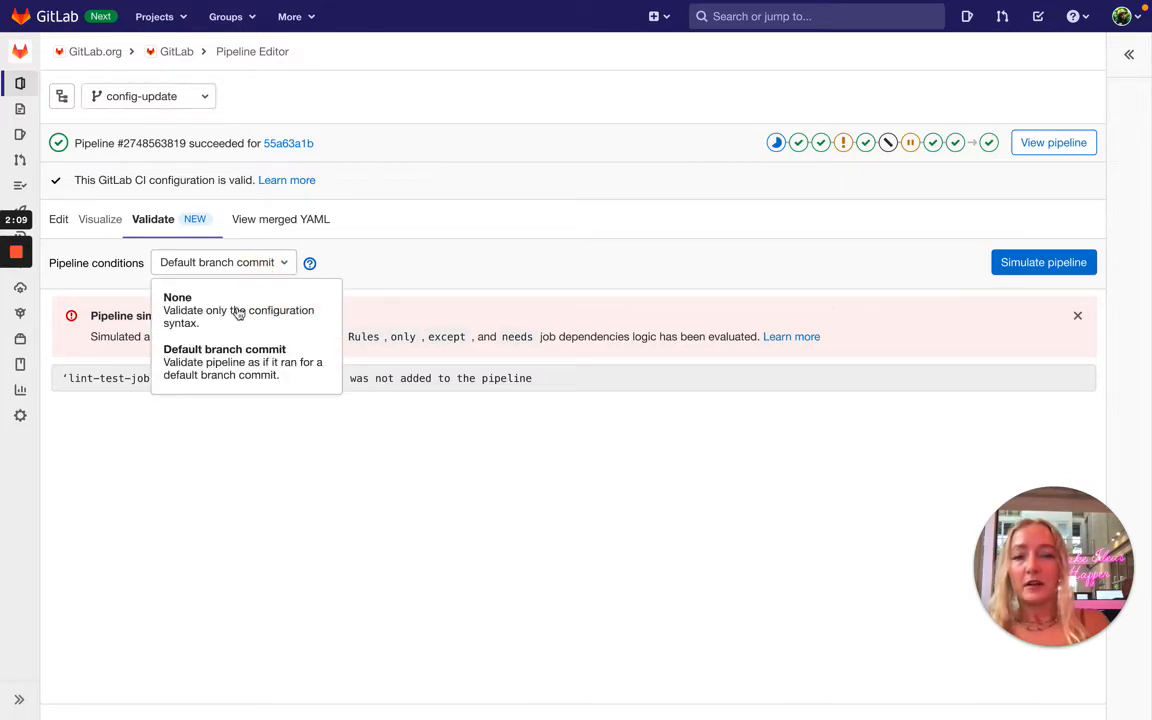
left_click(177, 297)
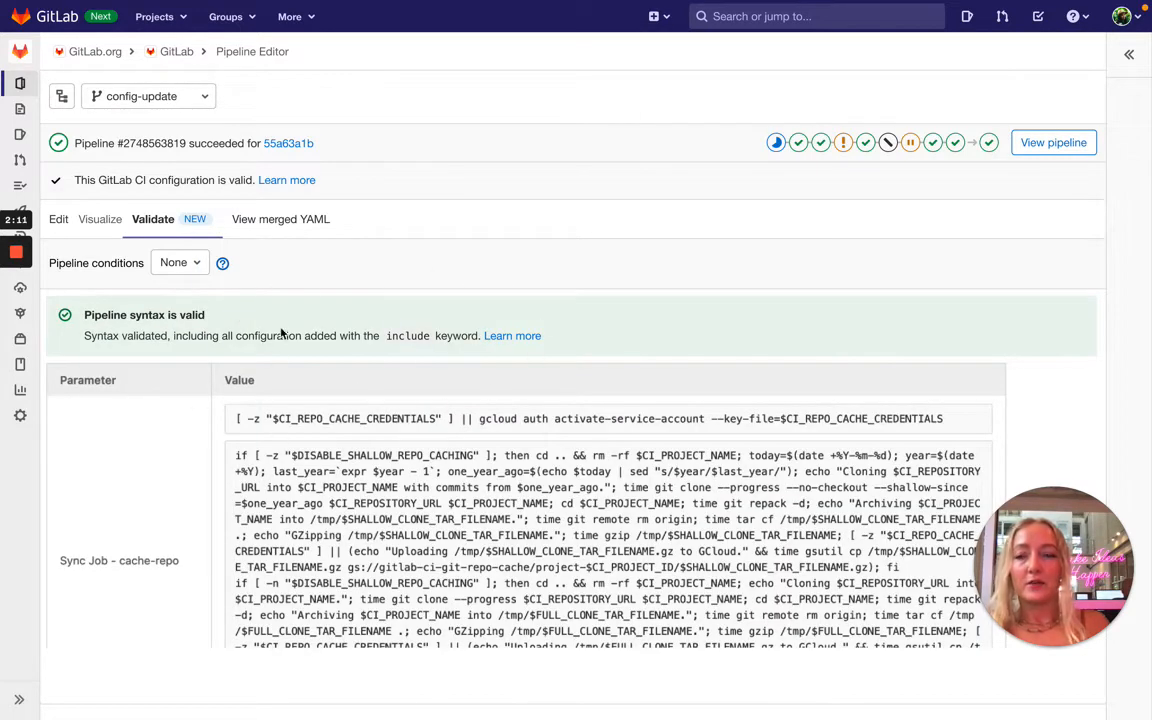
mouse_move(361, 392)
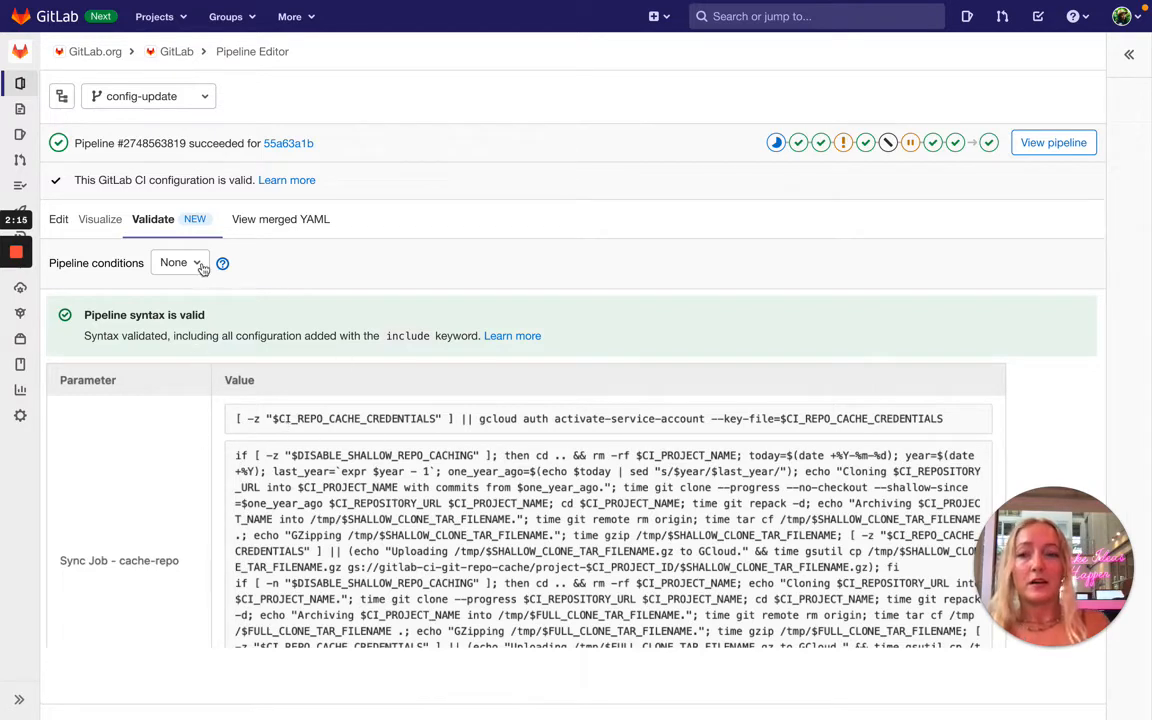
left_click(180, 262)
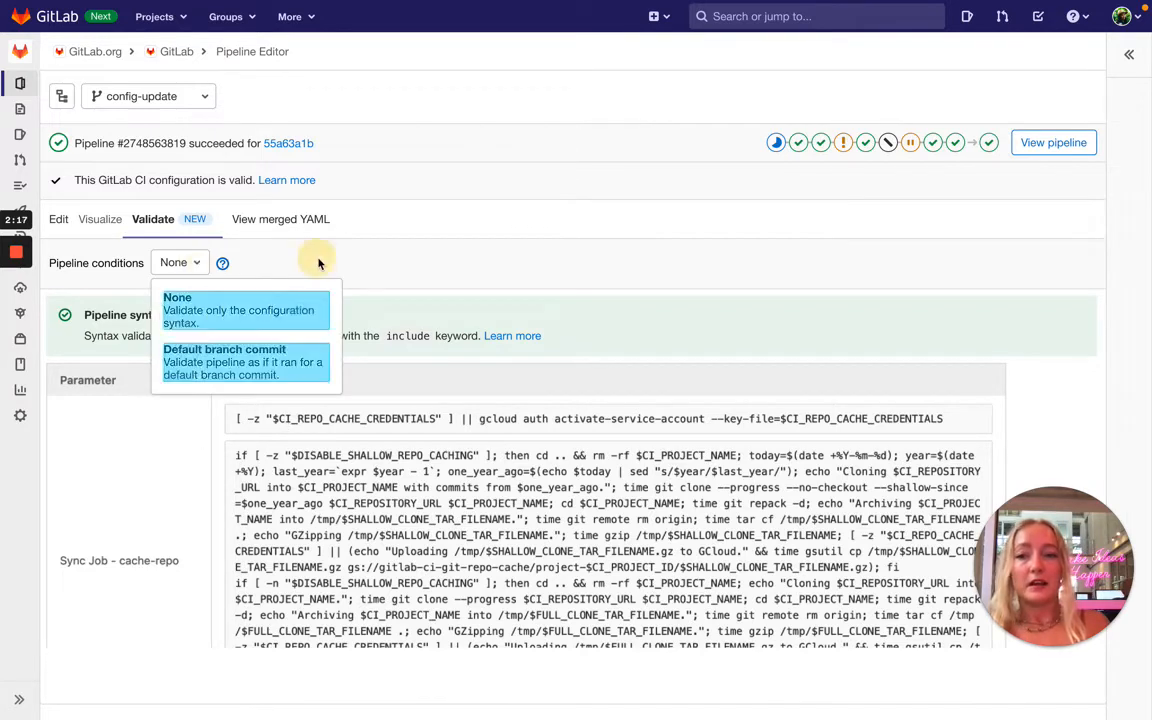
mouse_move(220, 362)
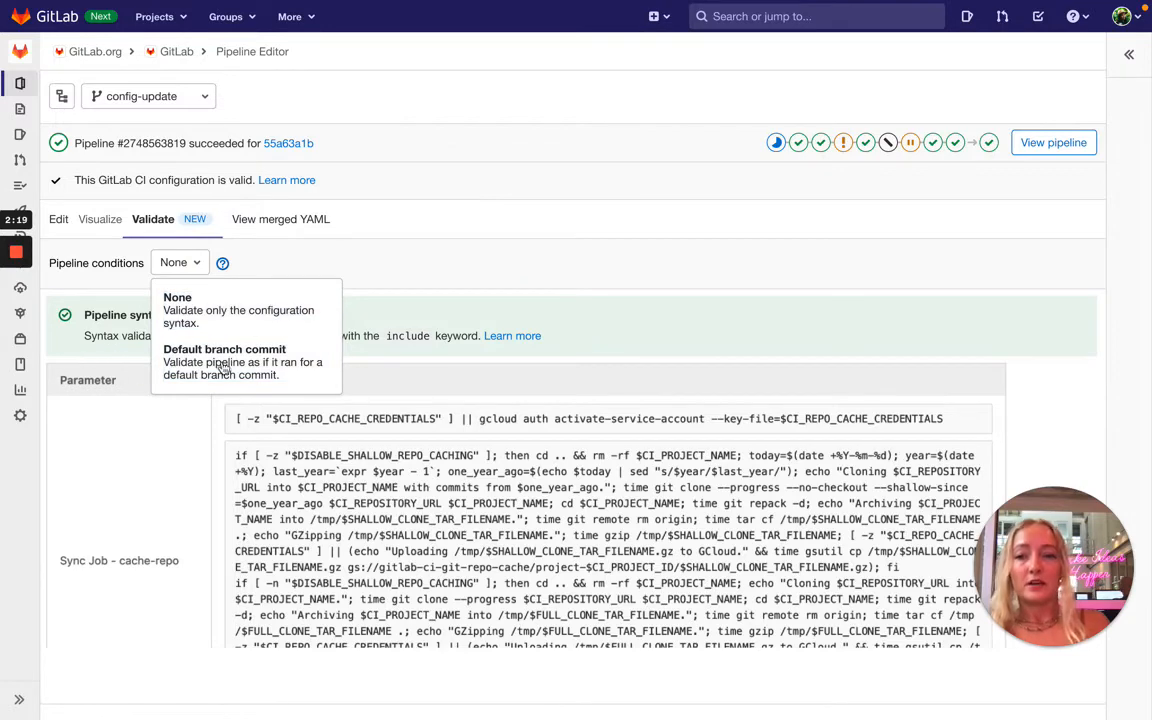
left_click(224, 349)
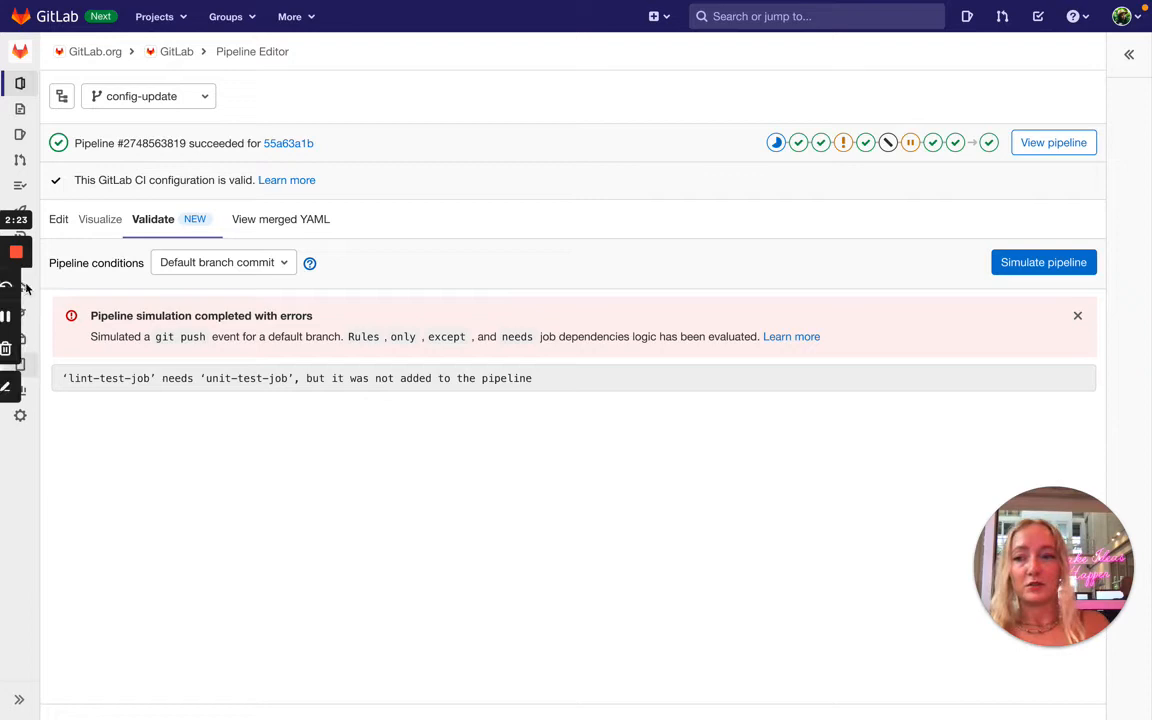
Step: Return to the Edit tab to modify unit-test-job's never-on-main rule
left_click(59, 219)
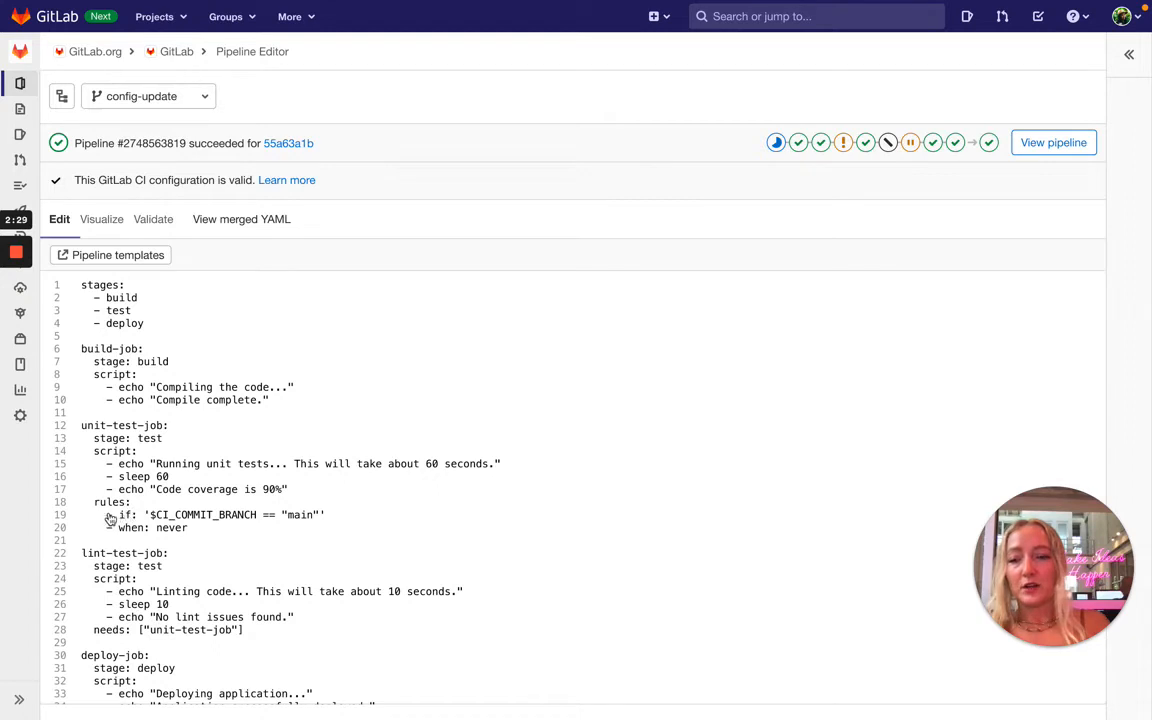
mouse_move(302, 527)
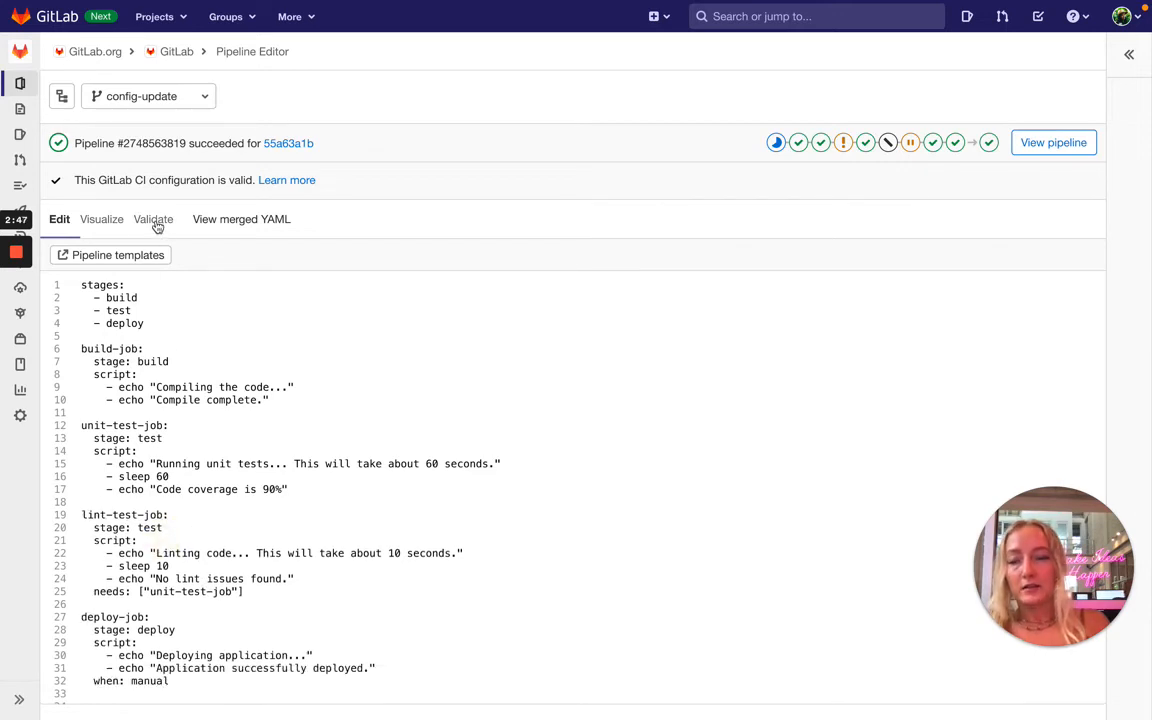
Step: Re-run the default-branch commit simulation on the edited configuration from the Validate tab
left_click(153, 219)
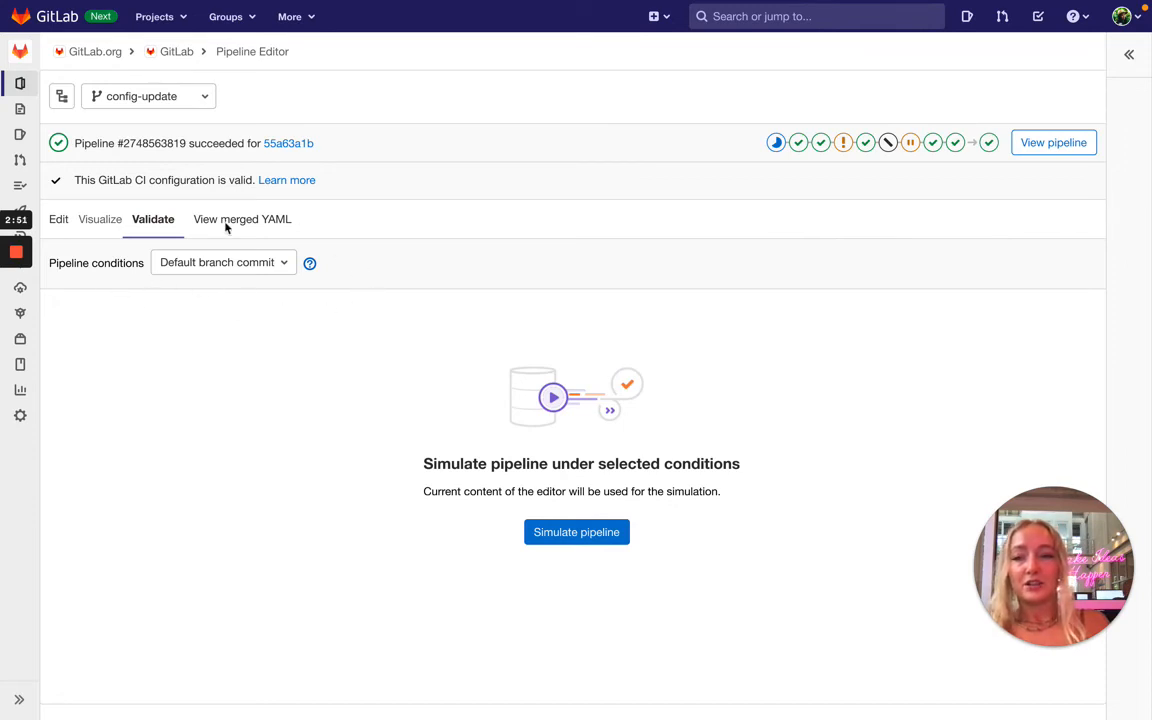
mouse_move(142, 278)
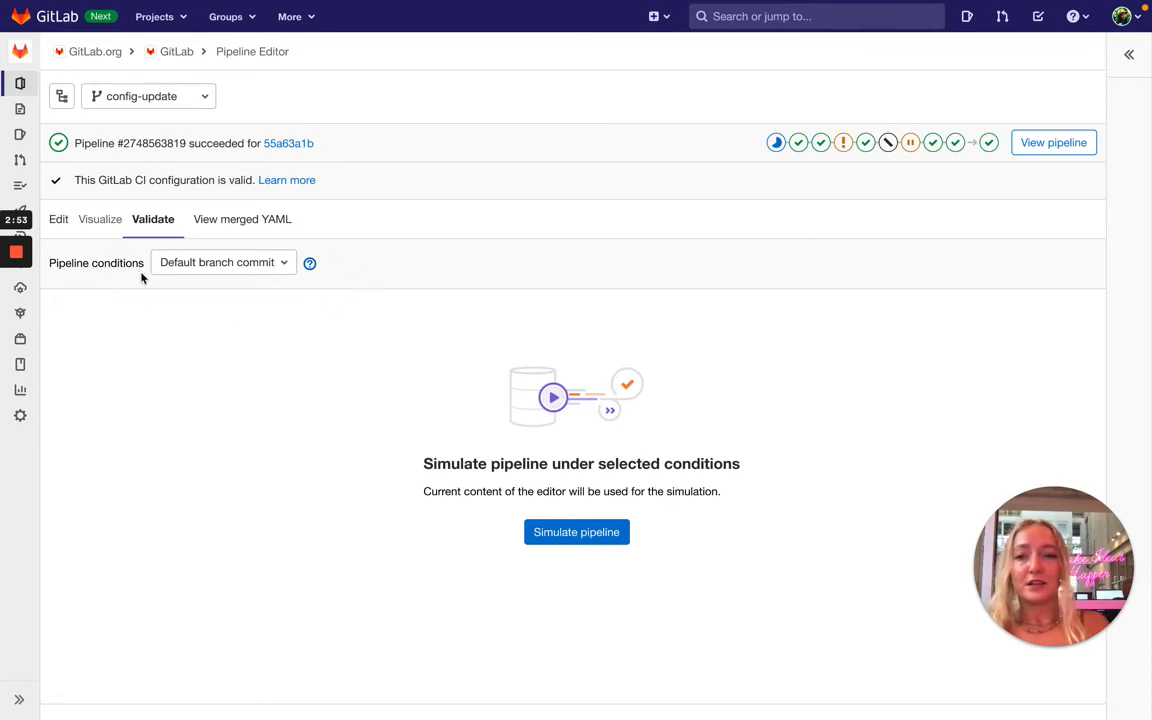
mouse_move(280, 307)
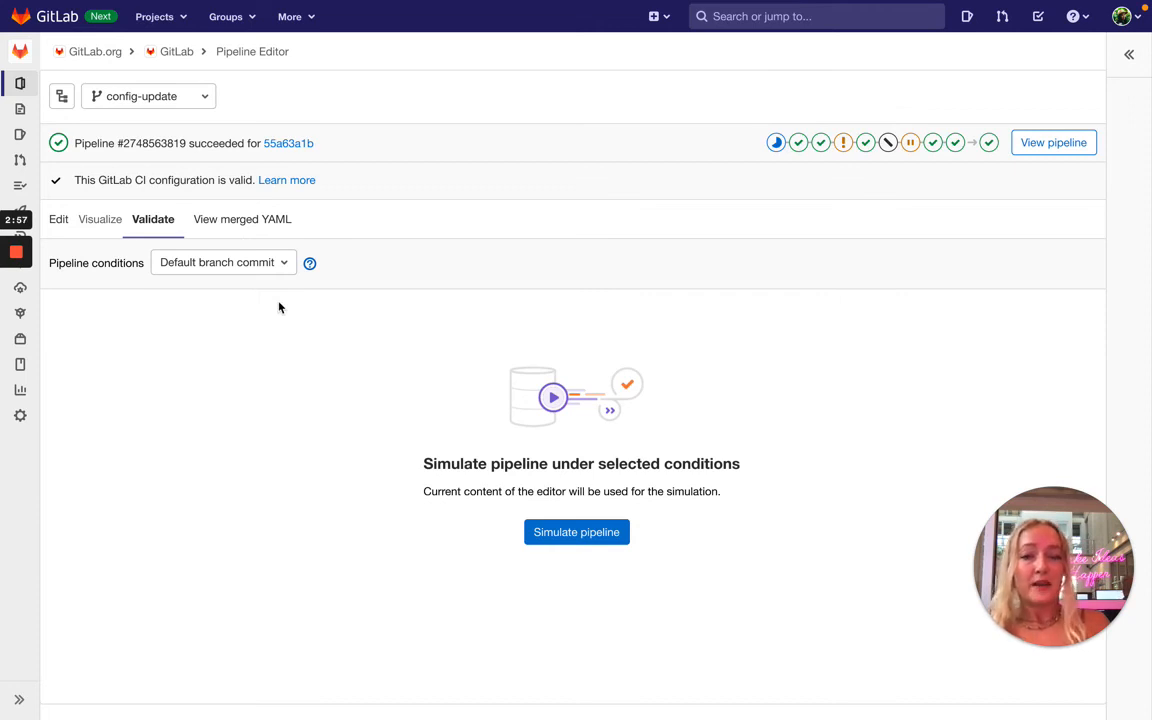
mouse_move(576, 532)
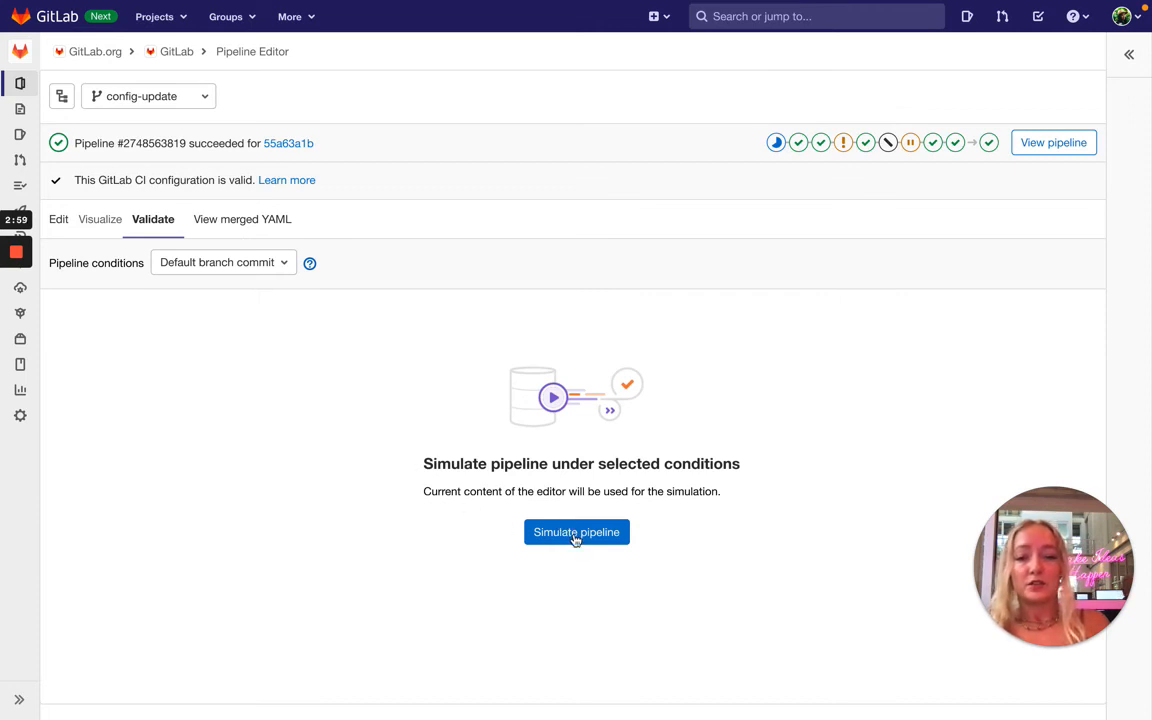
left_click(576, 531)
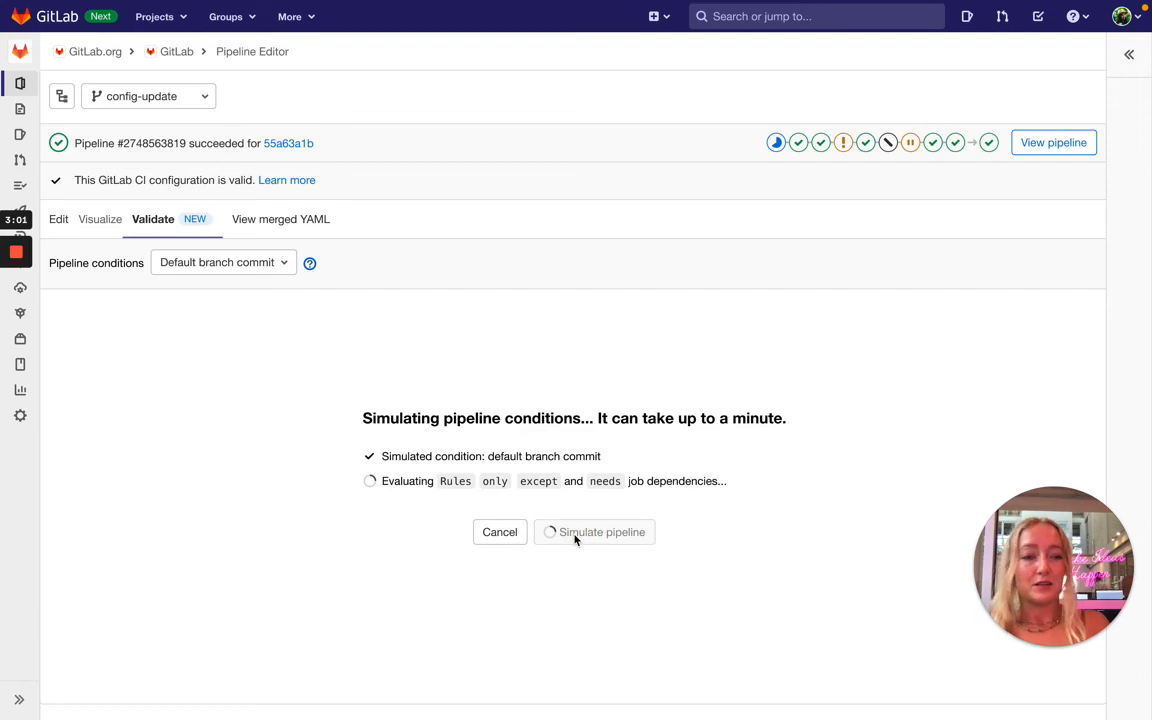